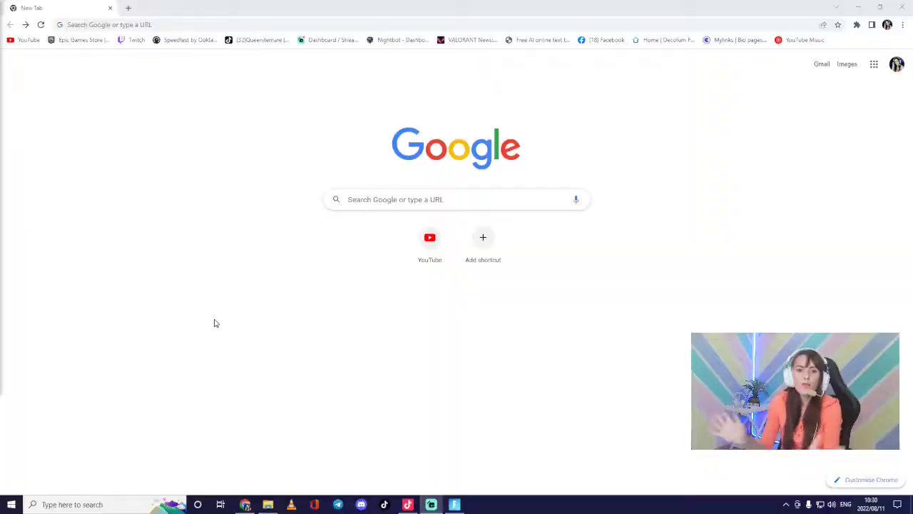
Google 'tiktok studio' and open the 'Welcome to LIVE Studio - TikTok' result.
left_click(457, 199)
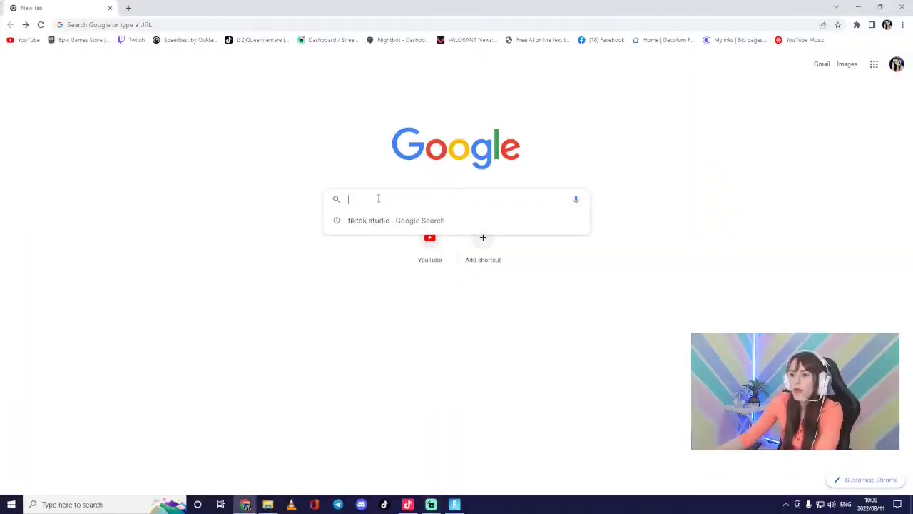
left_click(396, 220)
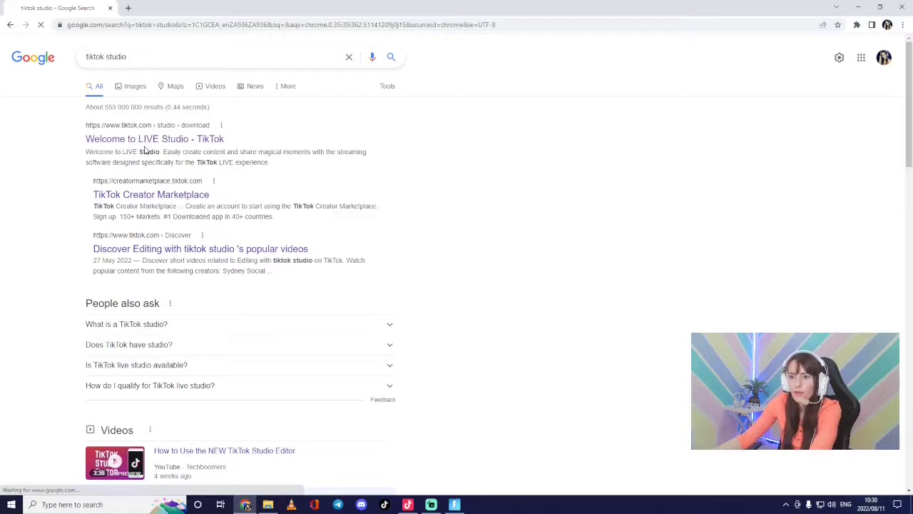
left_click(154, 139)
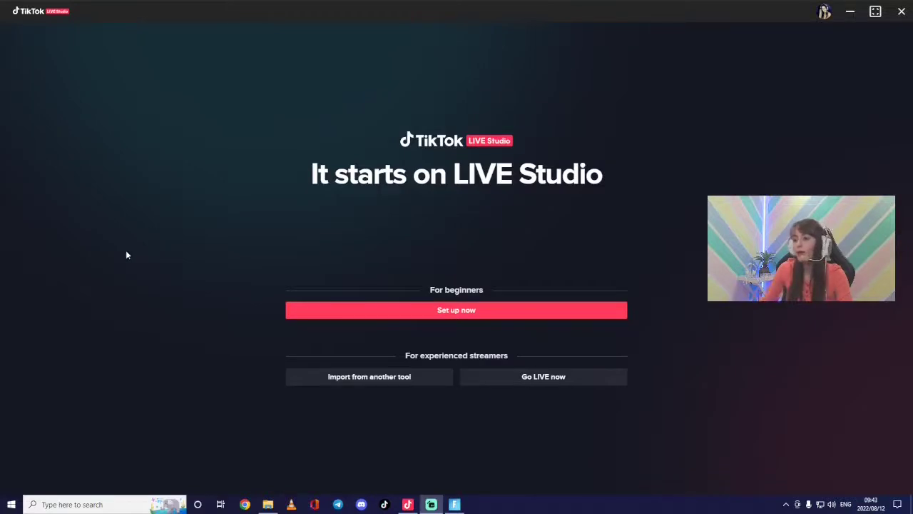
mouse_move(299, 375)
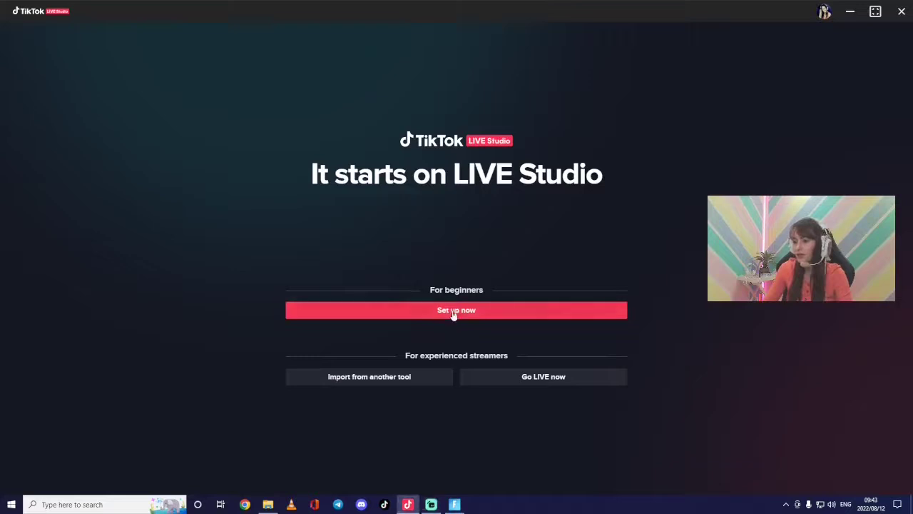
Start beginner setup with the REDRAGON Live Camera microphone and run the speed test.
left_click(456, 310)
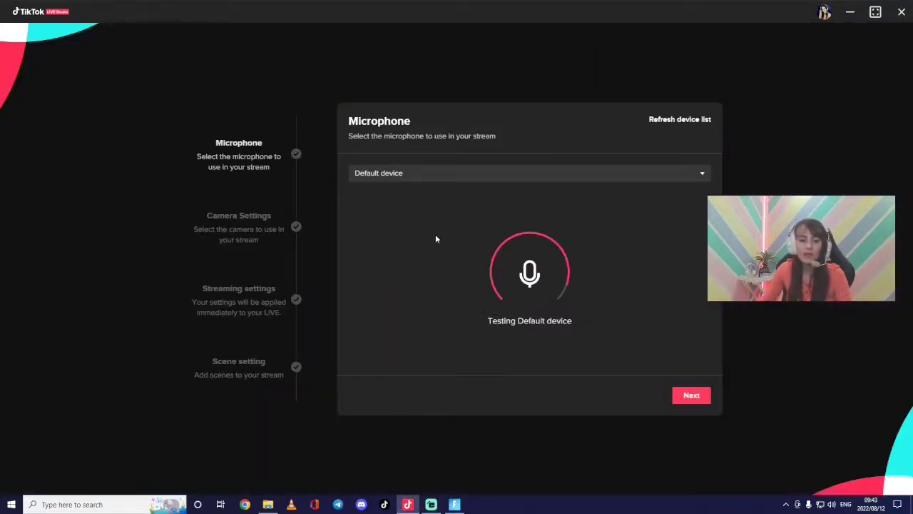
mouse_move(453, 173)
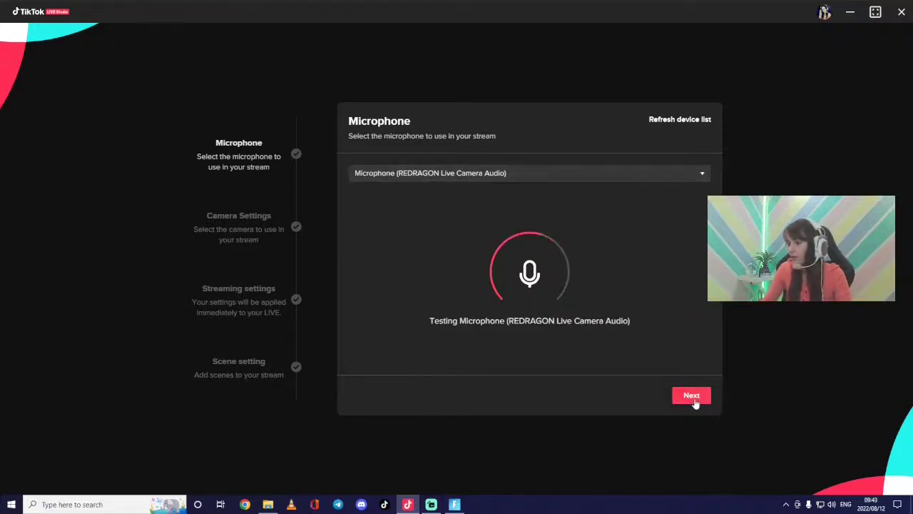
left_click(691, 396)
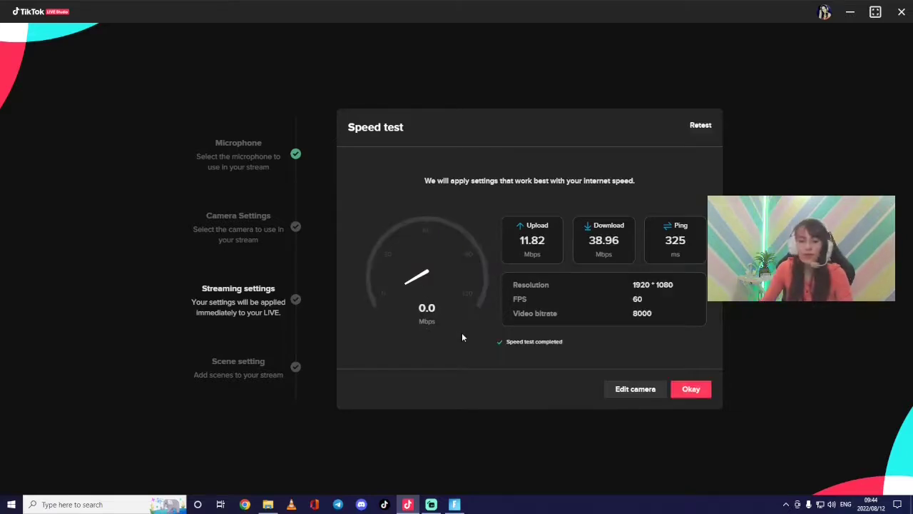
Accept suggested 1080p streaming settings and pick the 'Fullscreen desktop + Camera' layout.
left_click(690, 389)
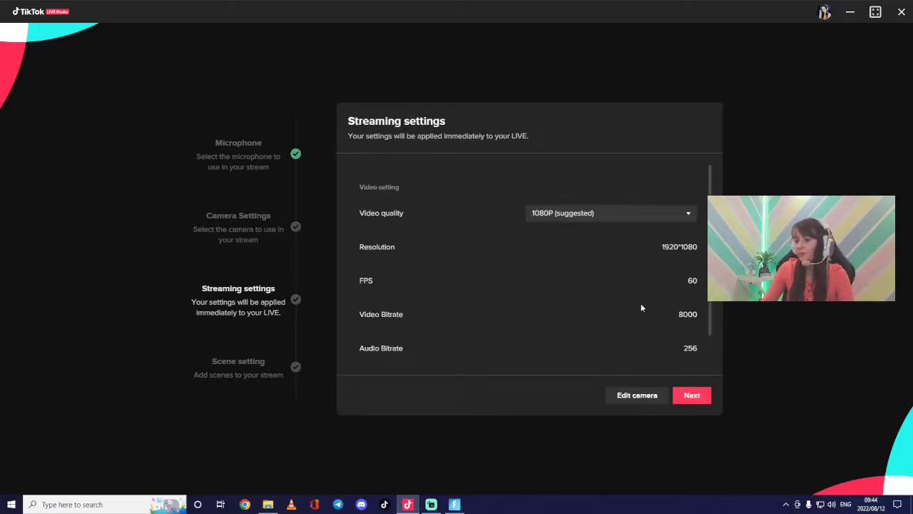
mouse_move(566, 244)
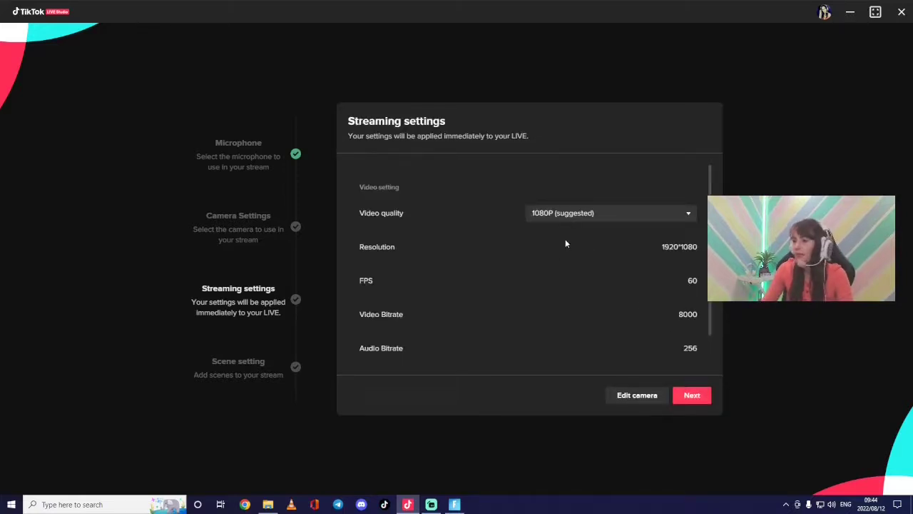
mouse_move(511, 242)
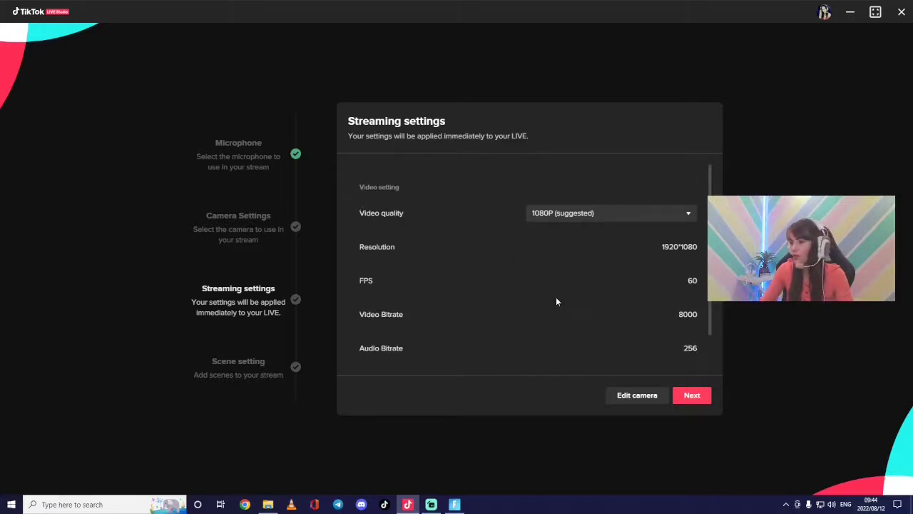
left_click(691, 395)
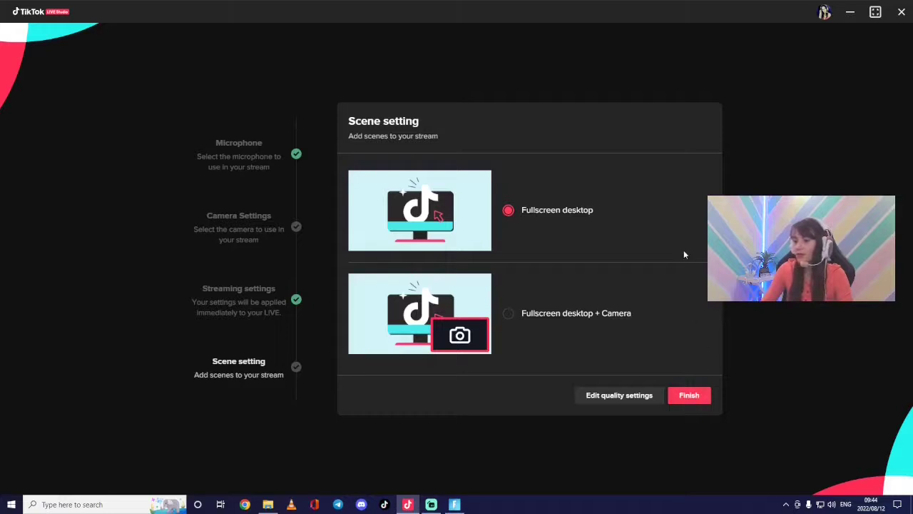
mouse_move(606, 209)
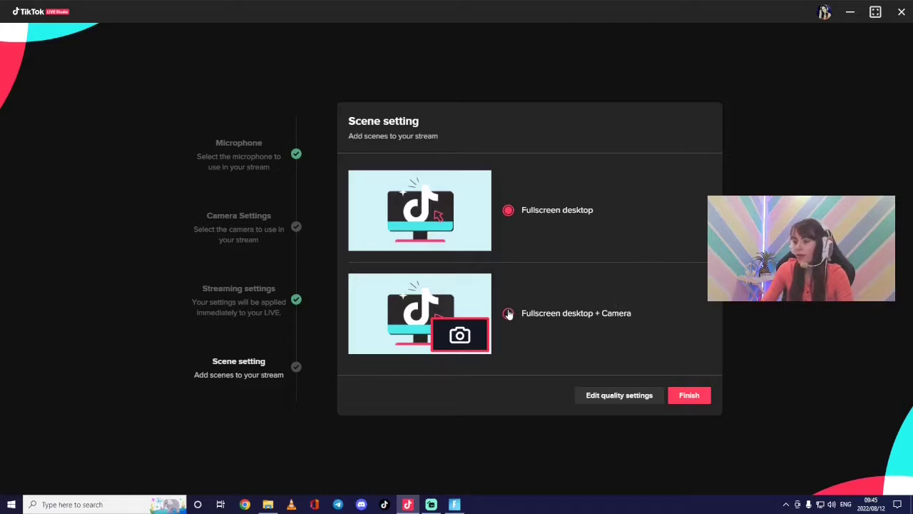
left_click(508, 313)
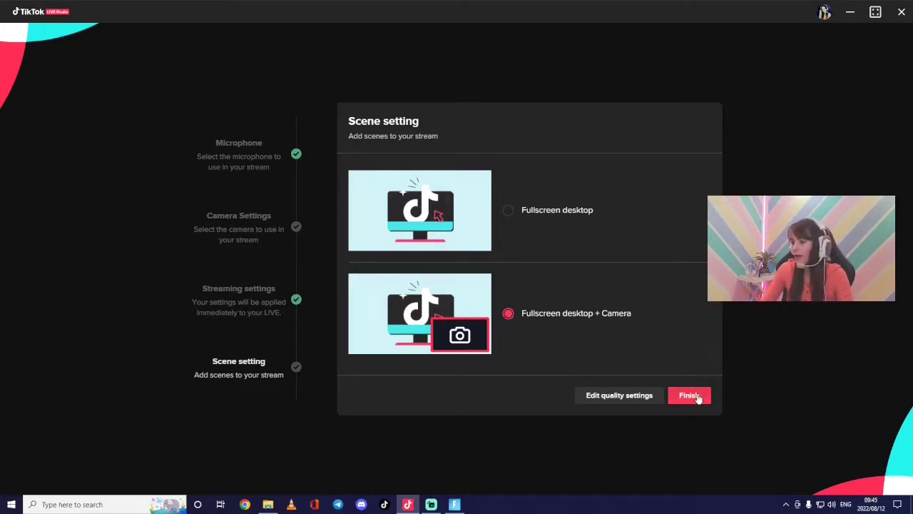
Finish setup and delete the Display capture source from the scene.
left_click(688, 395)
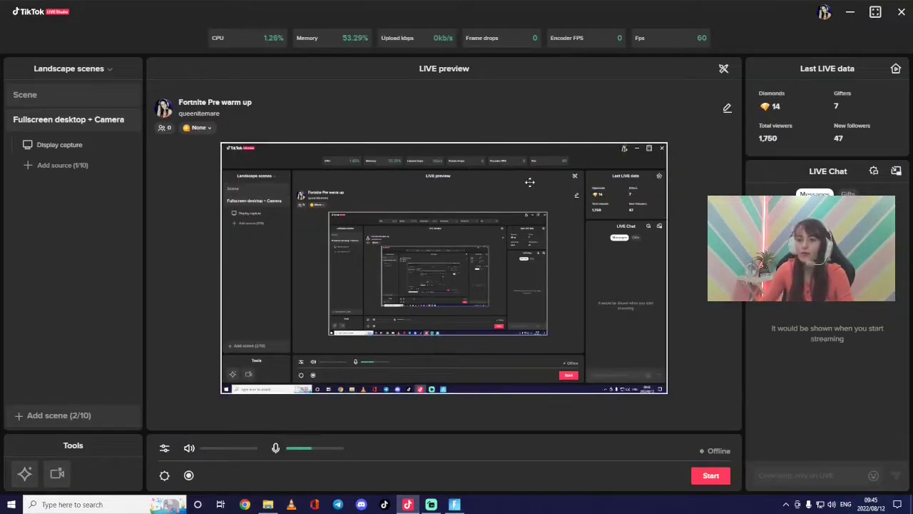
left_click(59, 144)
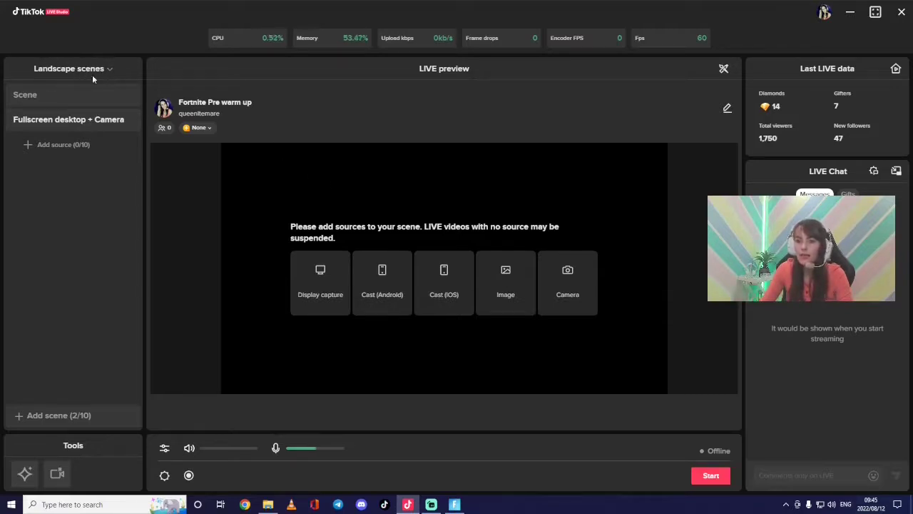
Switch to Portrait scenes and rename the new scene to 'Fortnite'.
left_click(71, 68)
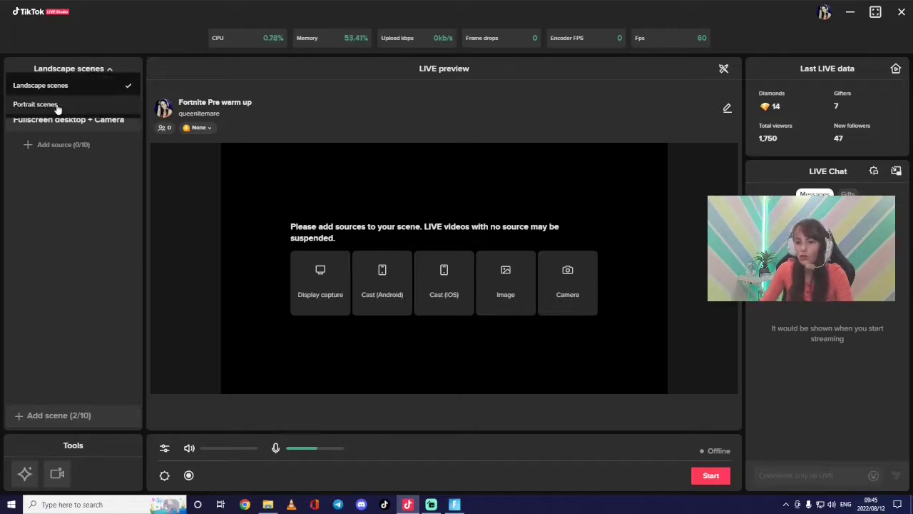
left_click(35, 105)
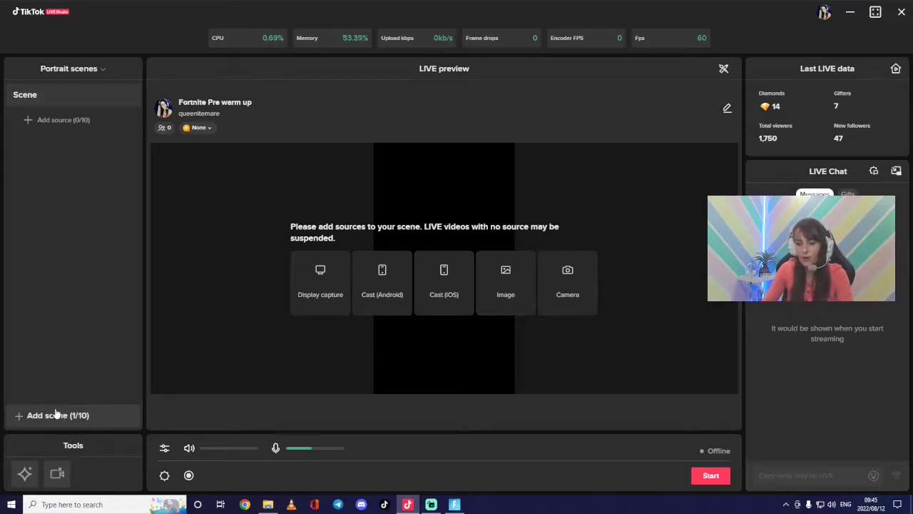
left_click(57, 415)
type("Fortnite")
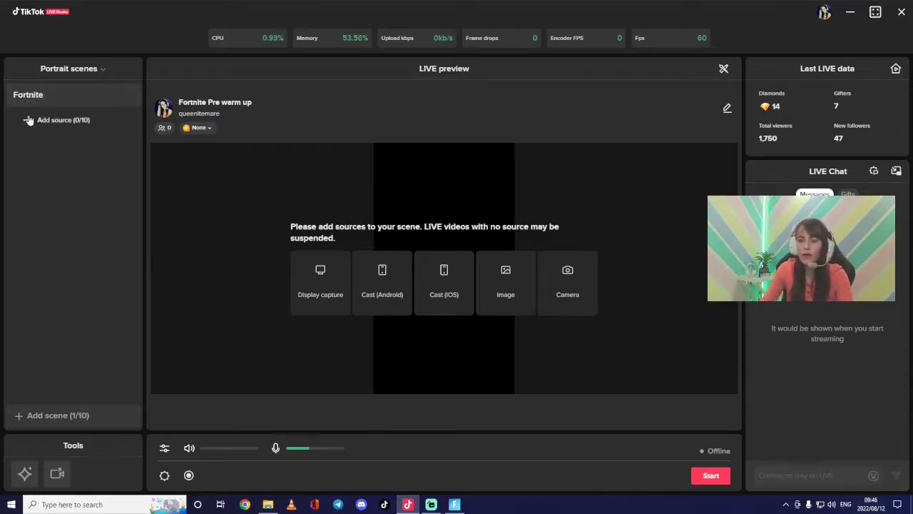
Add a Game Capture source for FortniteClient-Win64-Shipping.exe to the Fortnite scene.
left_click(62, 119)
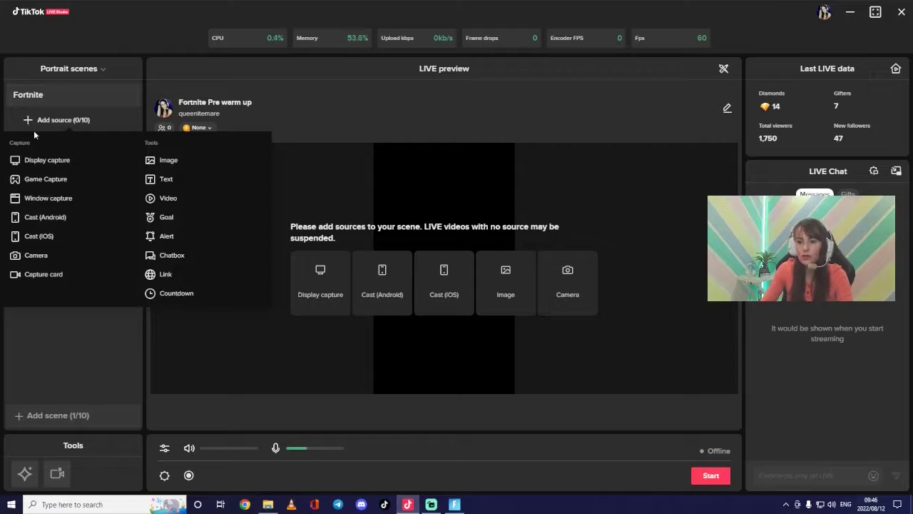
left_click(46, 178)
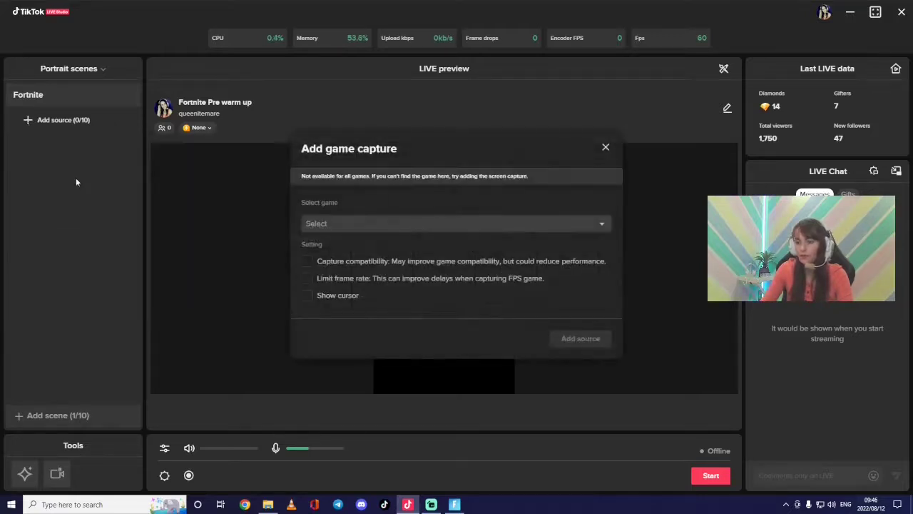
mouse_move(234, 193)
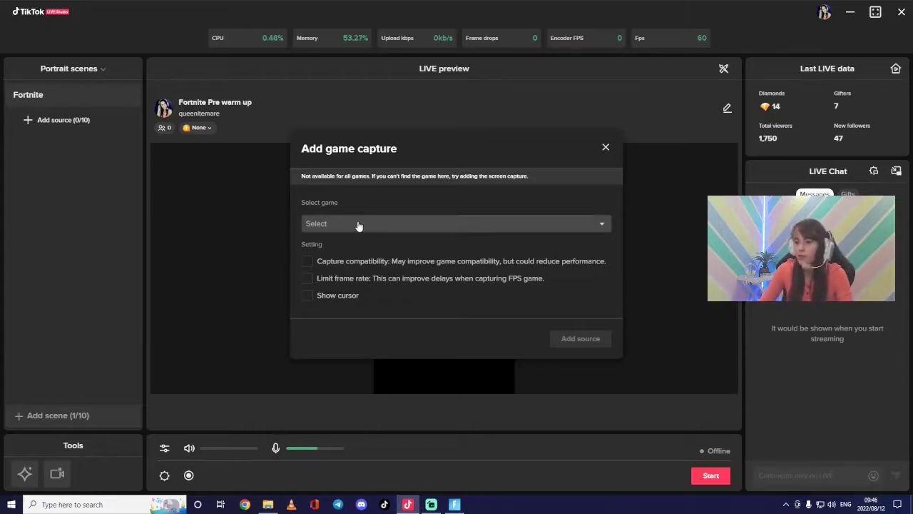
left_click(456, 223)
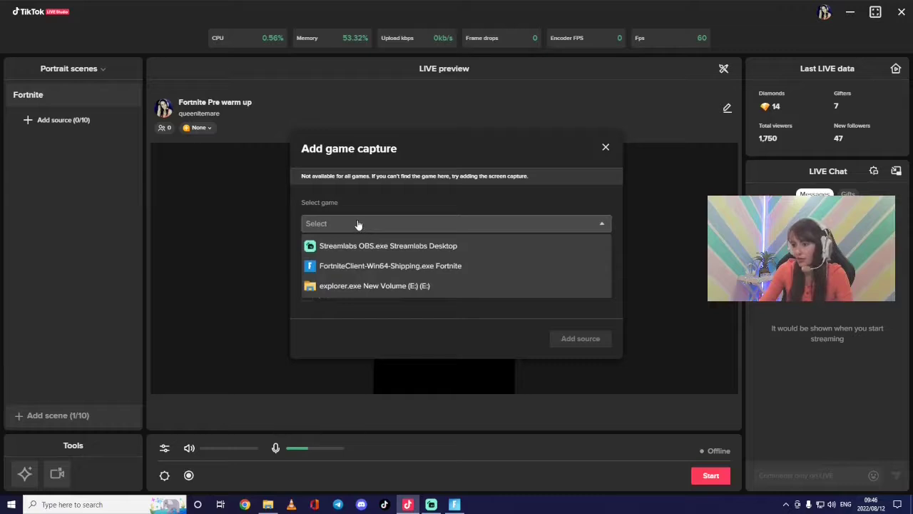
left_click(390, 265)
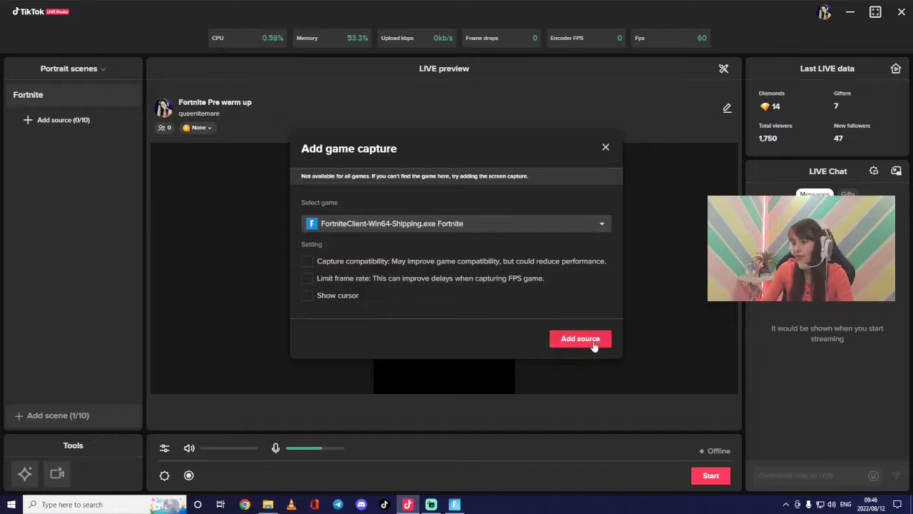
left_click(581, 338)
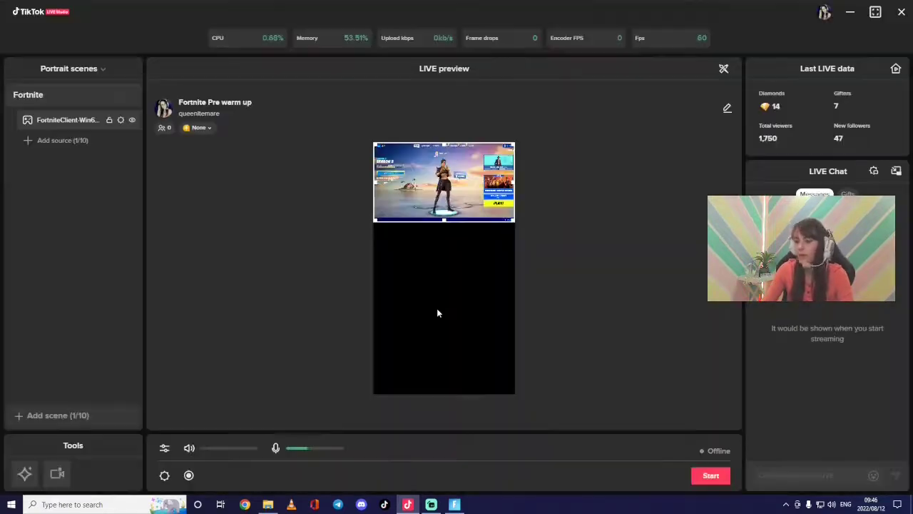